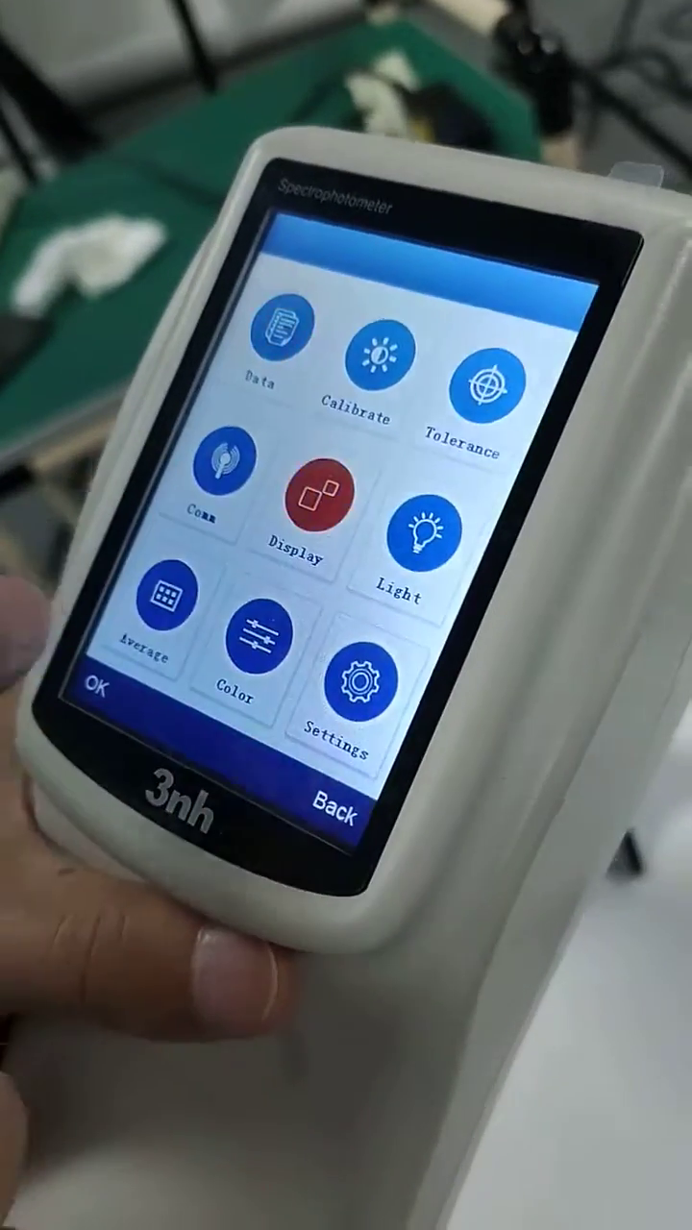
- Enter the Display Setting screen from the main menu's Display icon
{"action": "left_click", "coordinate": [304, 515]}
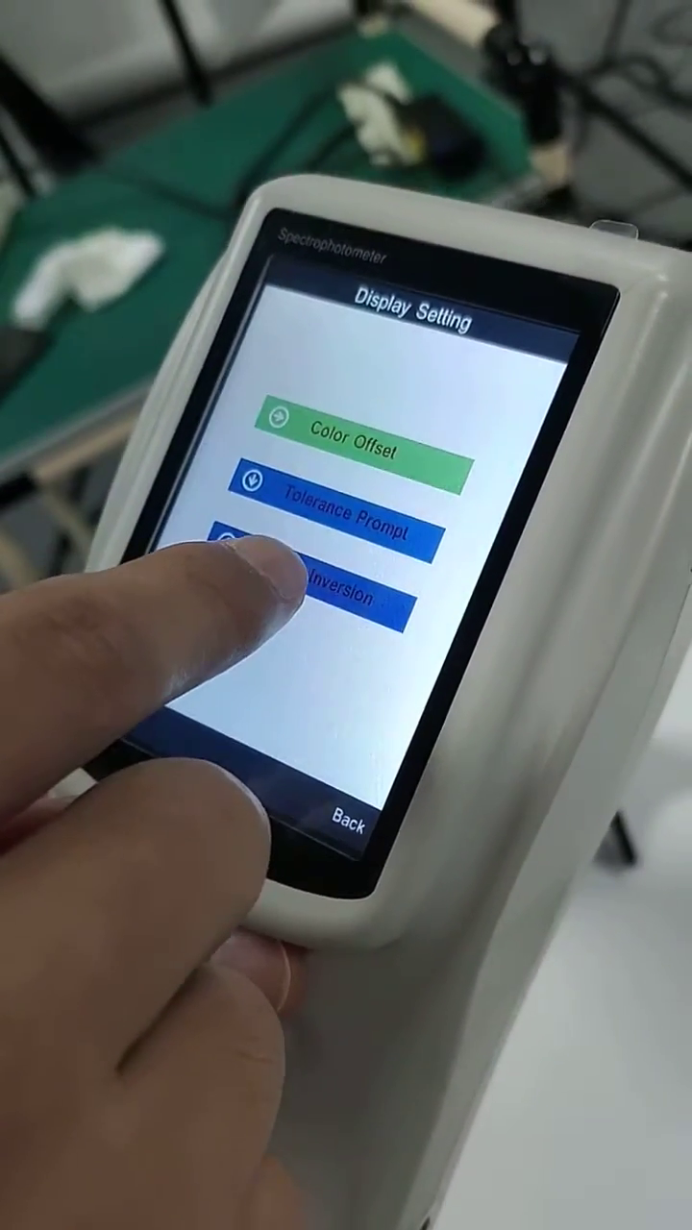